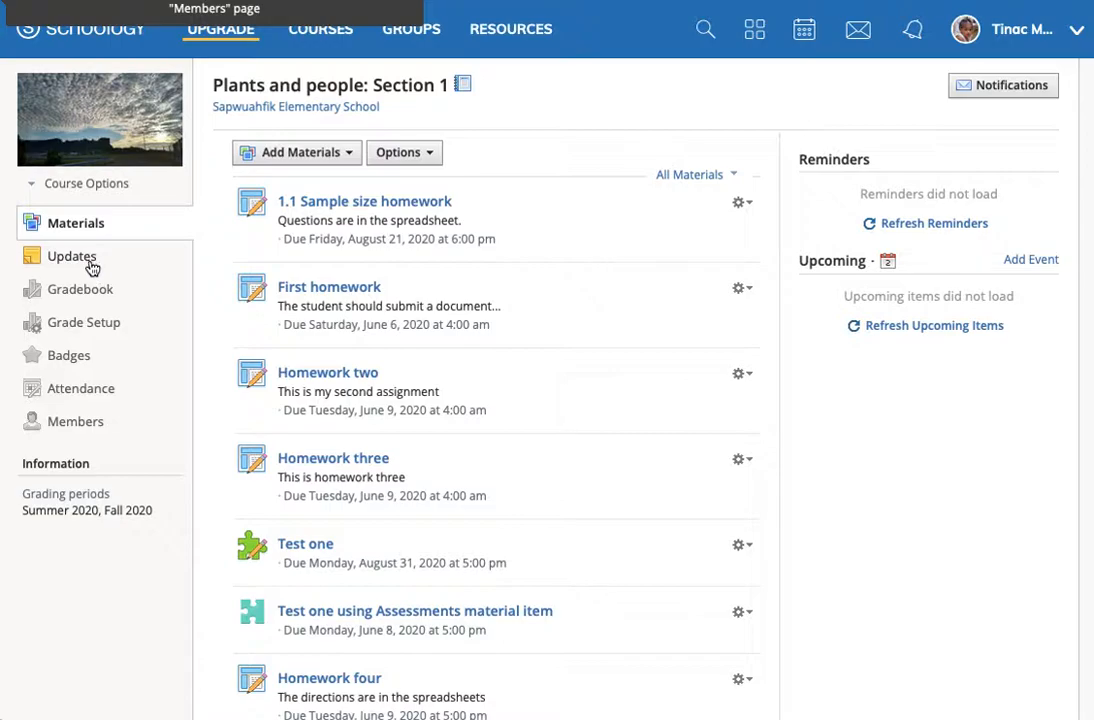
# Go to the Updates feed of the Plants and people: Section 1 course.
pyautogui.click(70, 256)
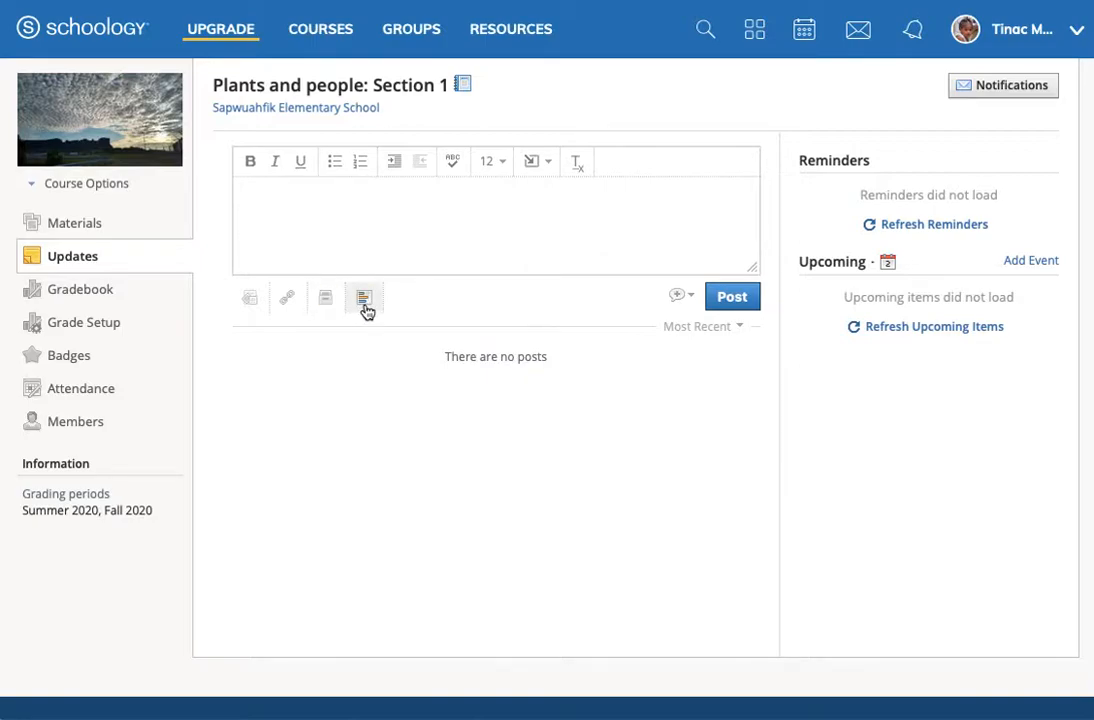
# Add a poll to the new update and start the first answer option as "Ar".
pyautogui.click(364, 298)
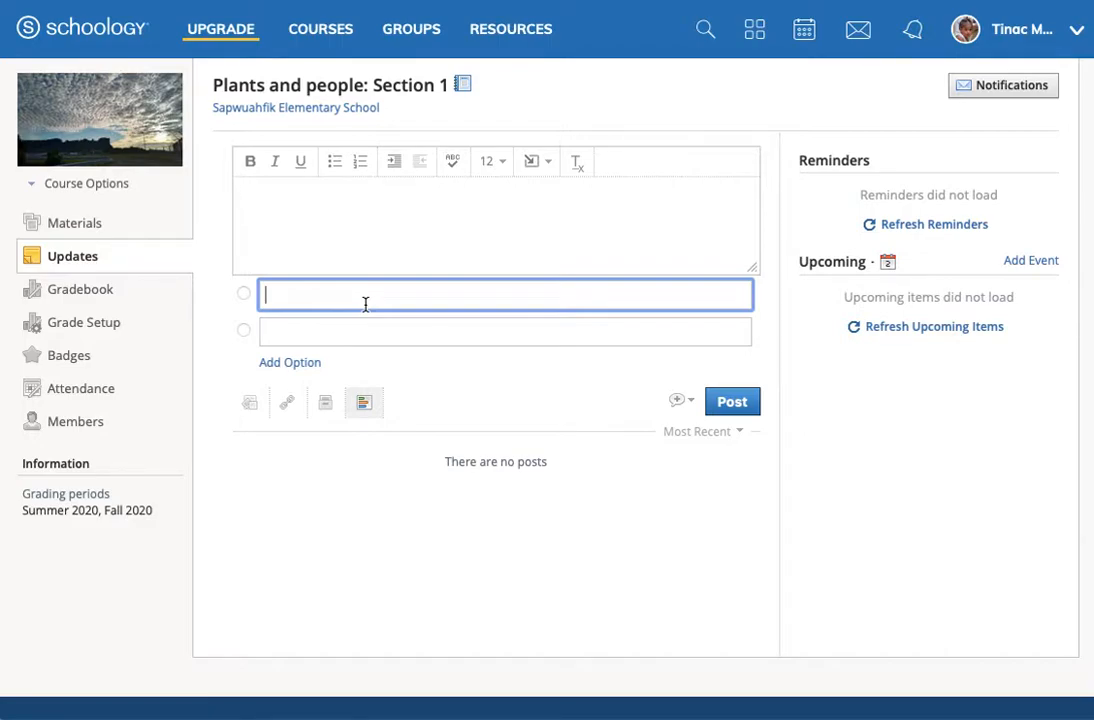
pyautogui.write('A')
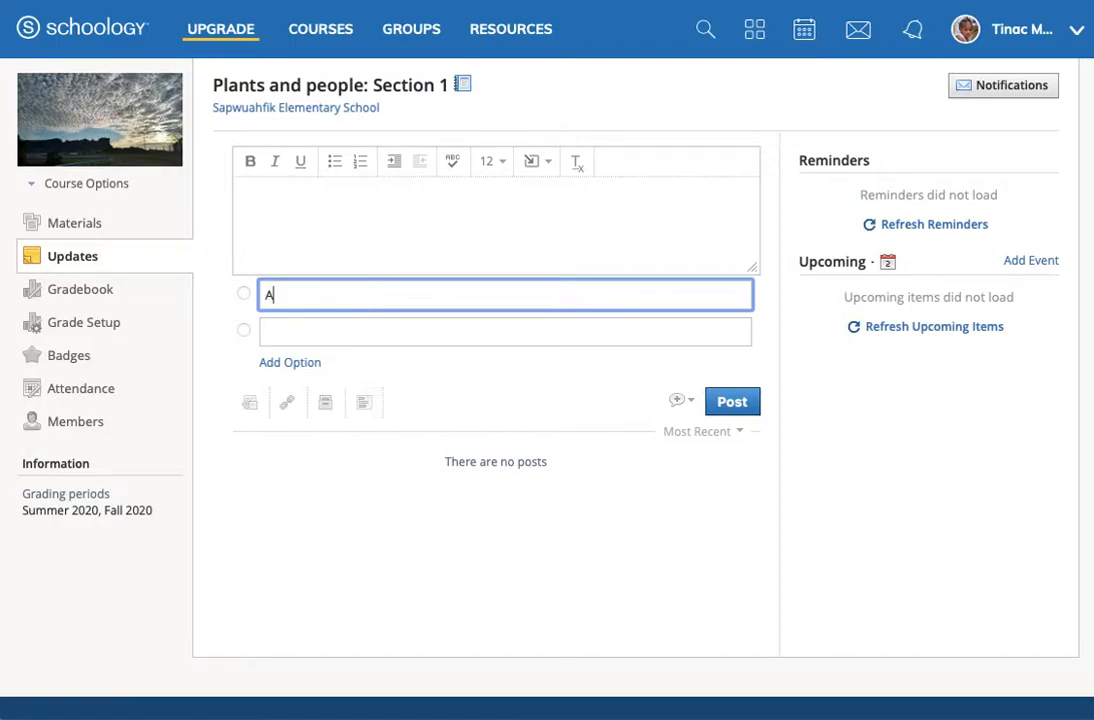
pyautogui.write('r')
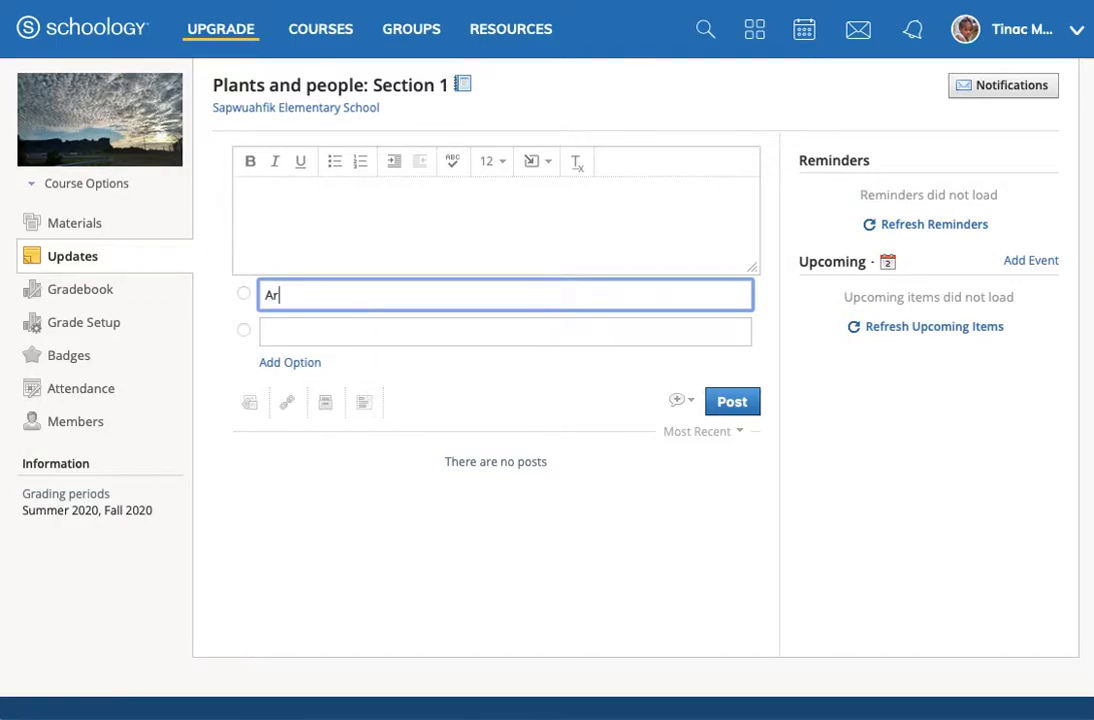
# Write the poll question "Are you able to access the materials in the course?".
pyautogui.press('Backspace')
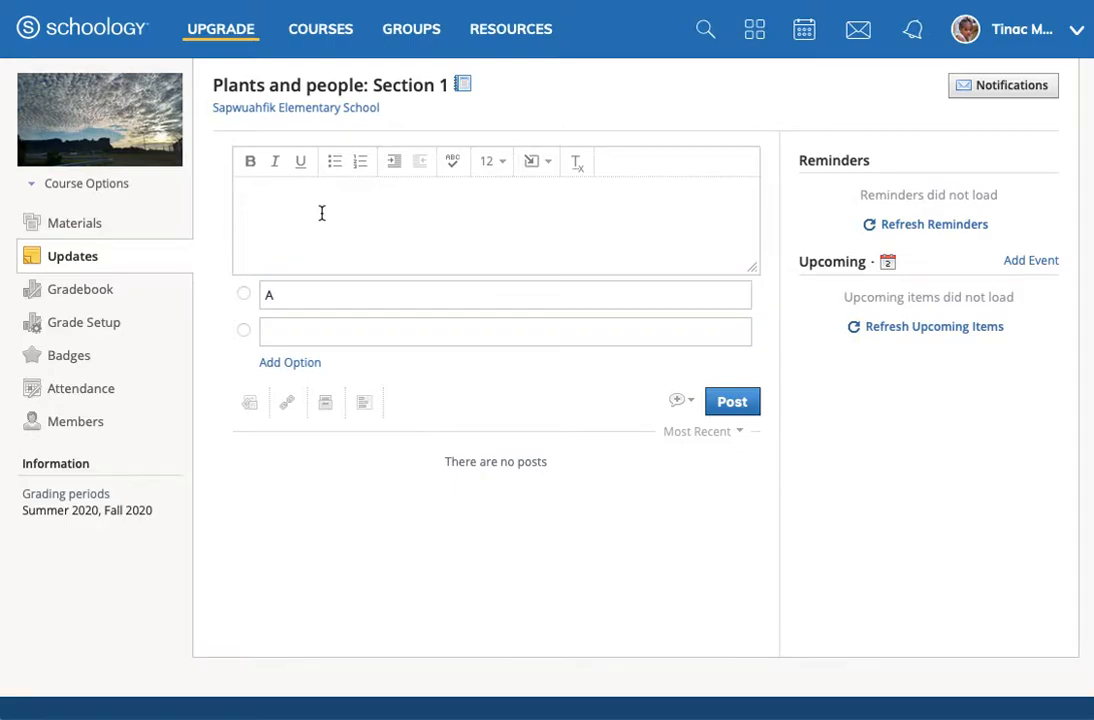
pyautogui.write('Are you')
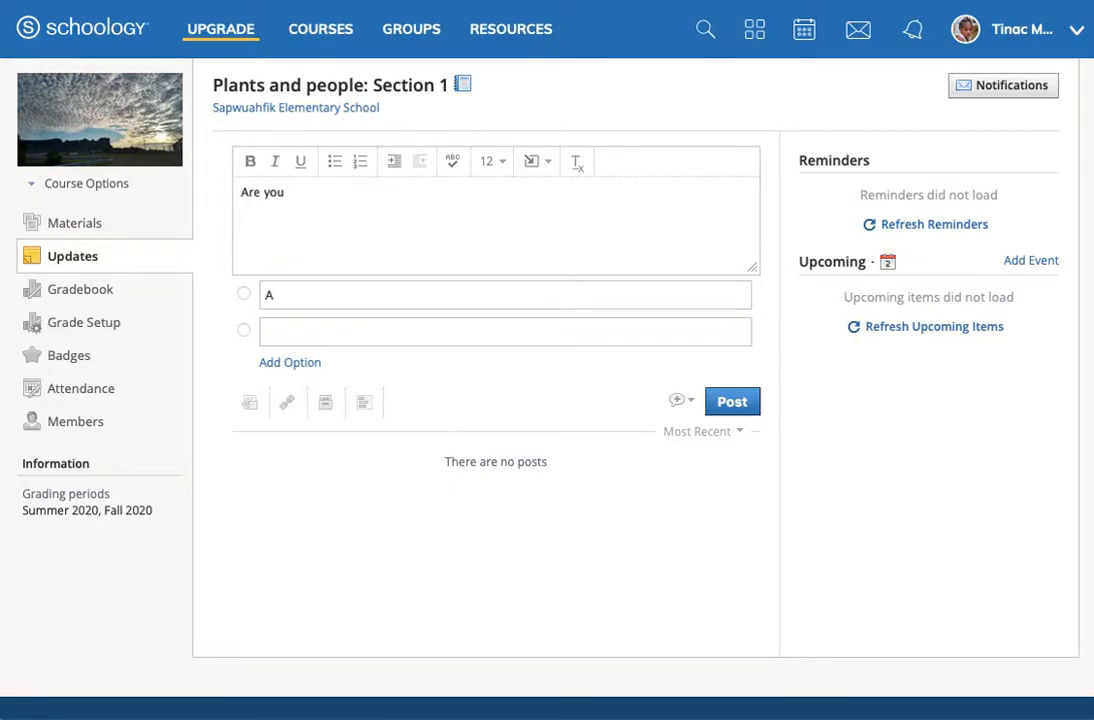
pyautogui.write('able to ac')
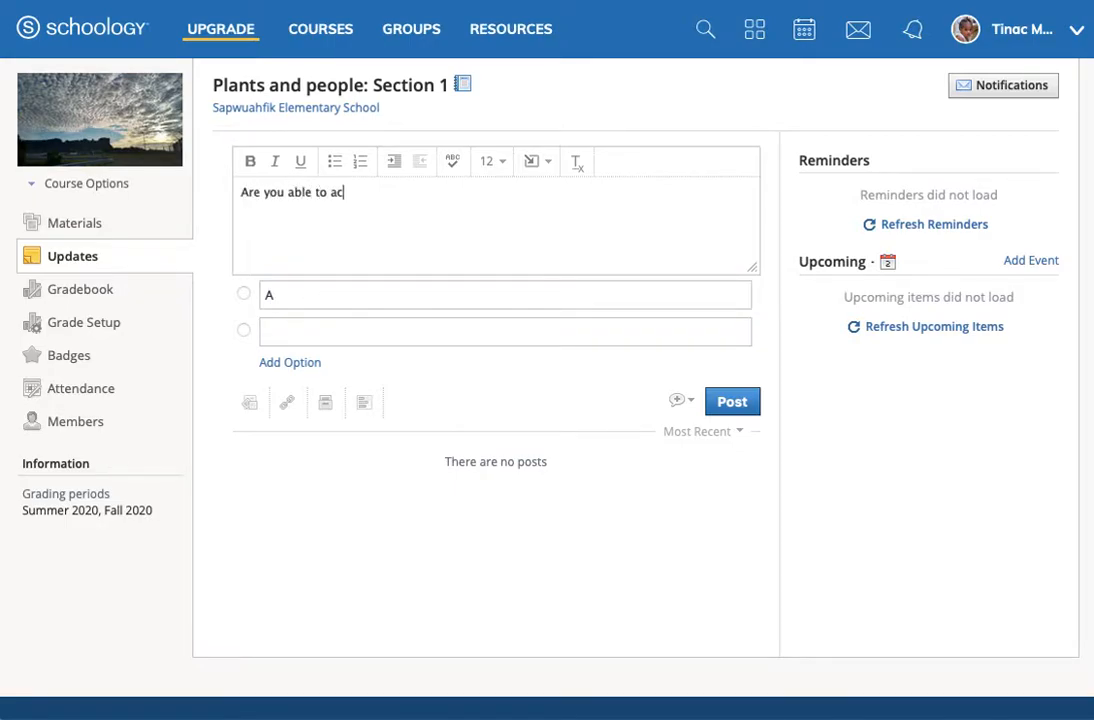
pyautogui.write('cess the materials')
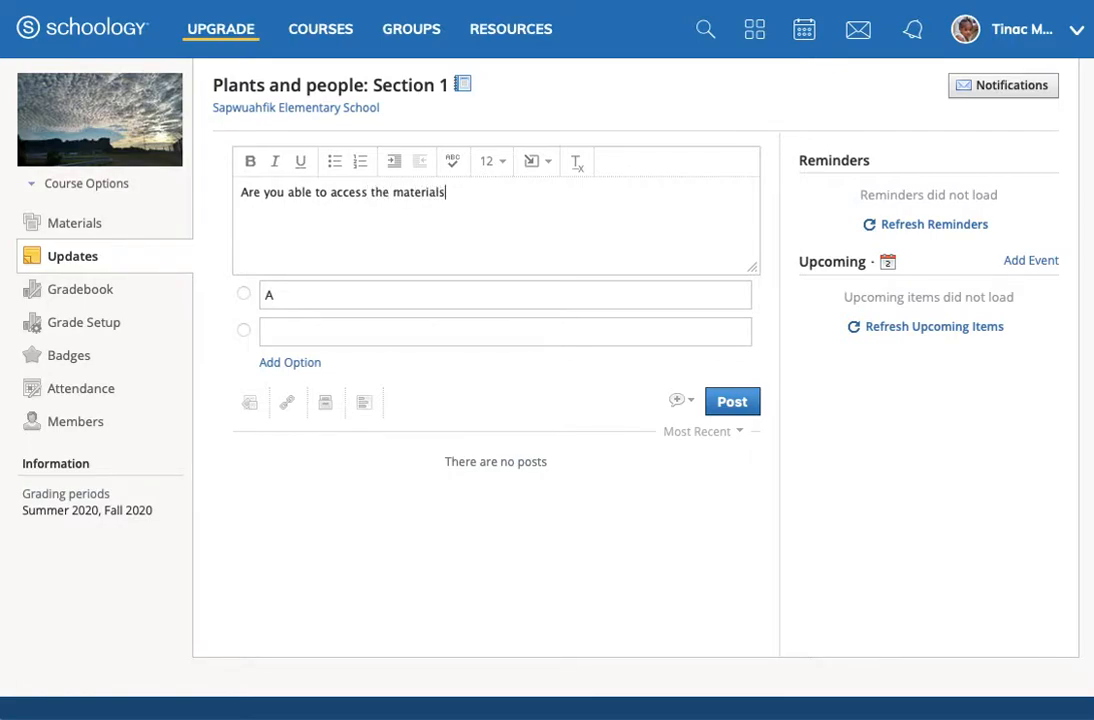
pyautogui.write('in the course?')
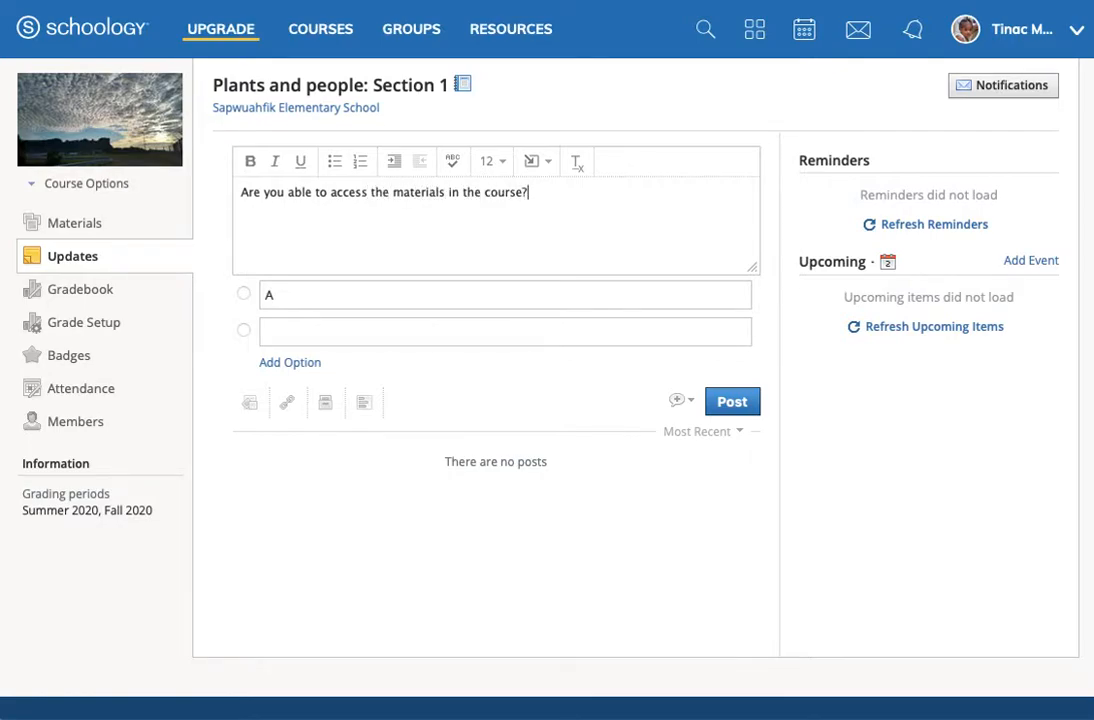
# Enter the poll answers "Yes, easily" and "No, only with difficulty".
pyautogui.write('Yes')
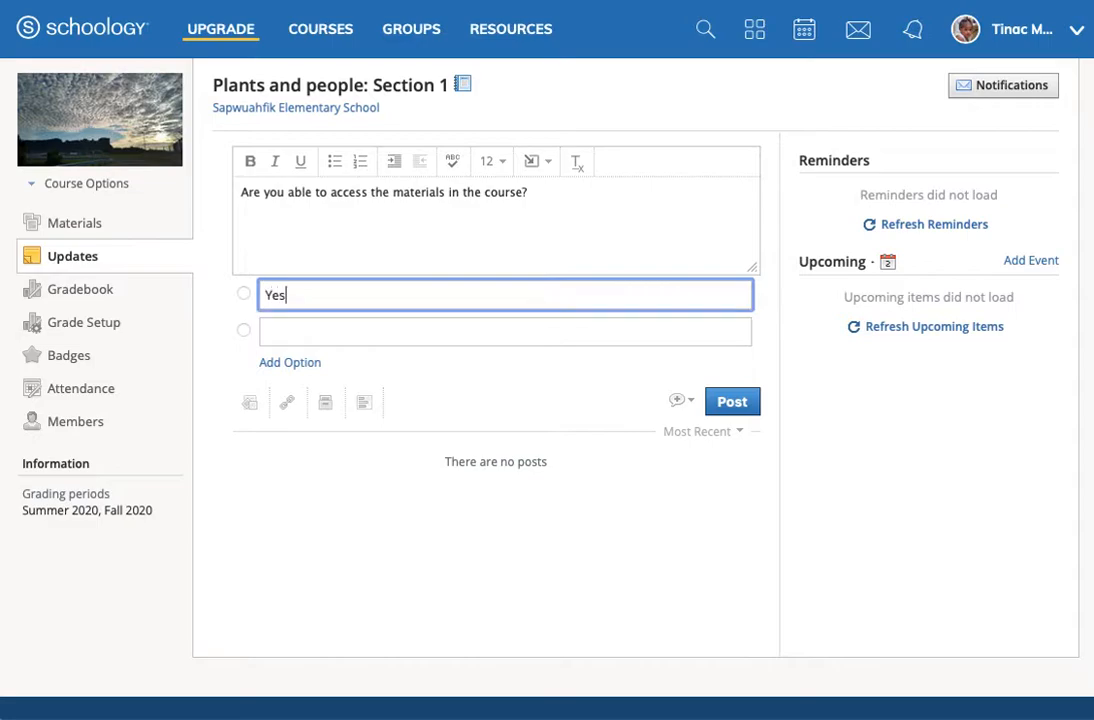
pyautogui.write(', easily')
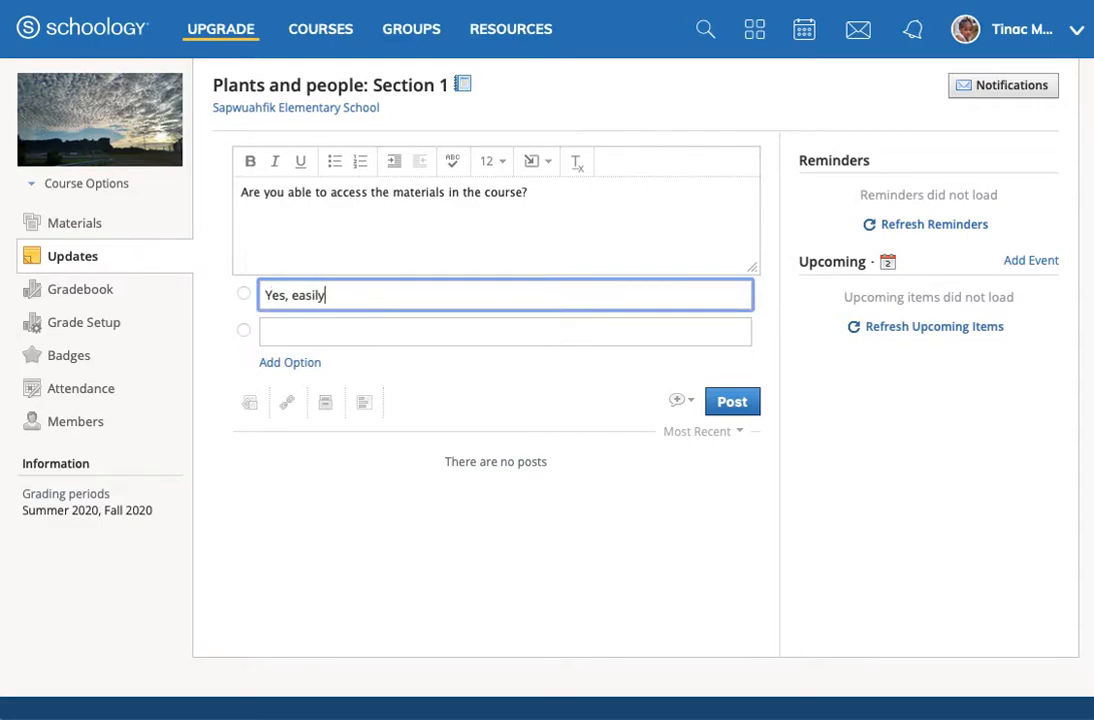
pyautogui.click(504, 332)
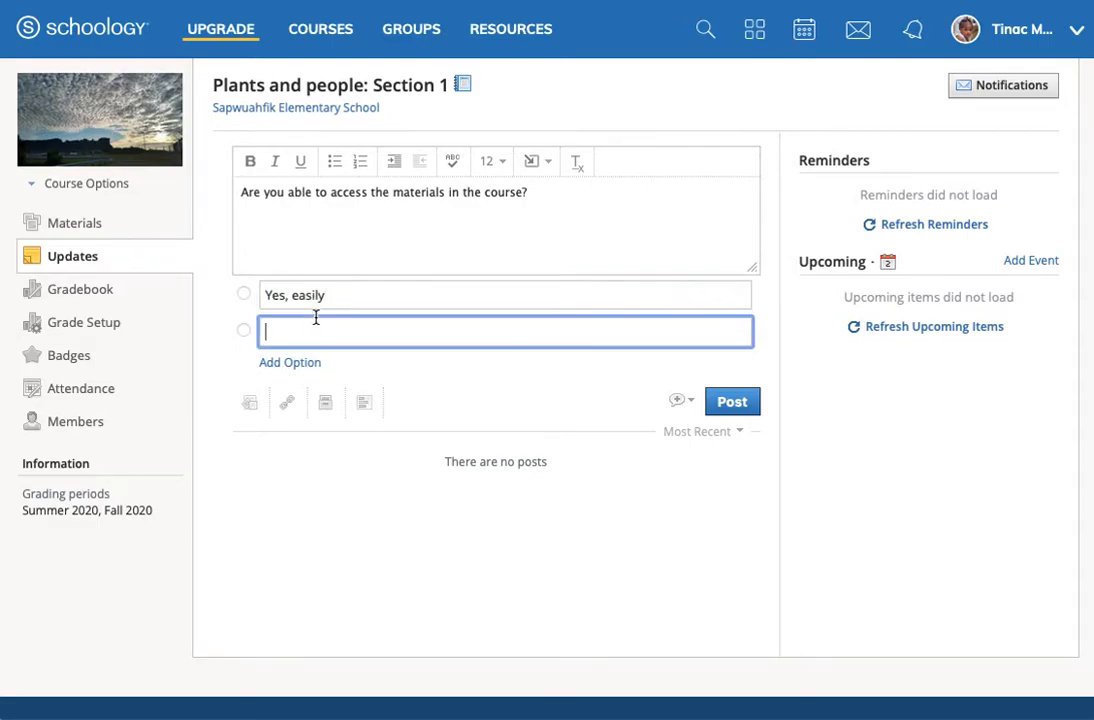
pyautogui.write('No, no')
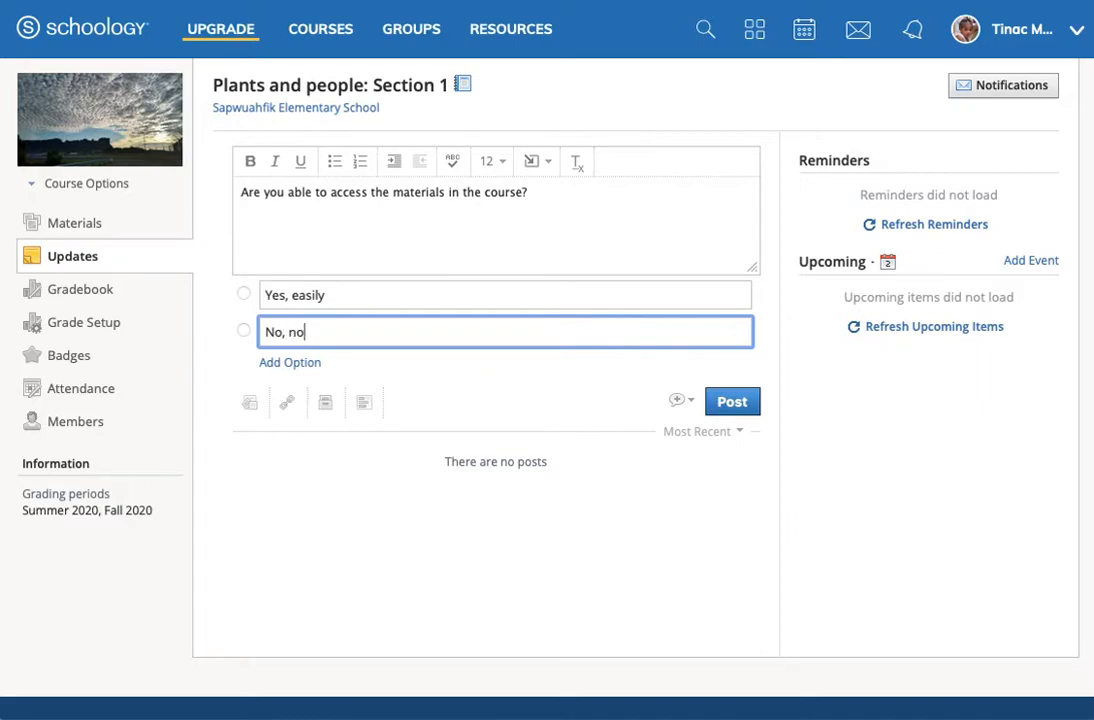
pyautogui.press('Backspace')
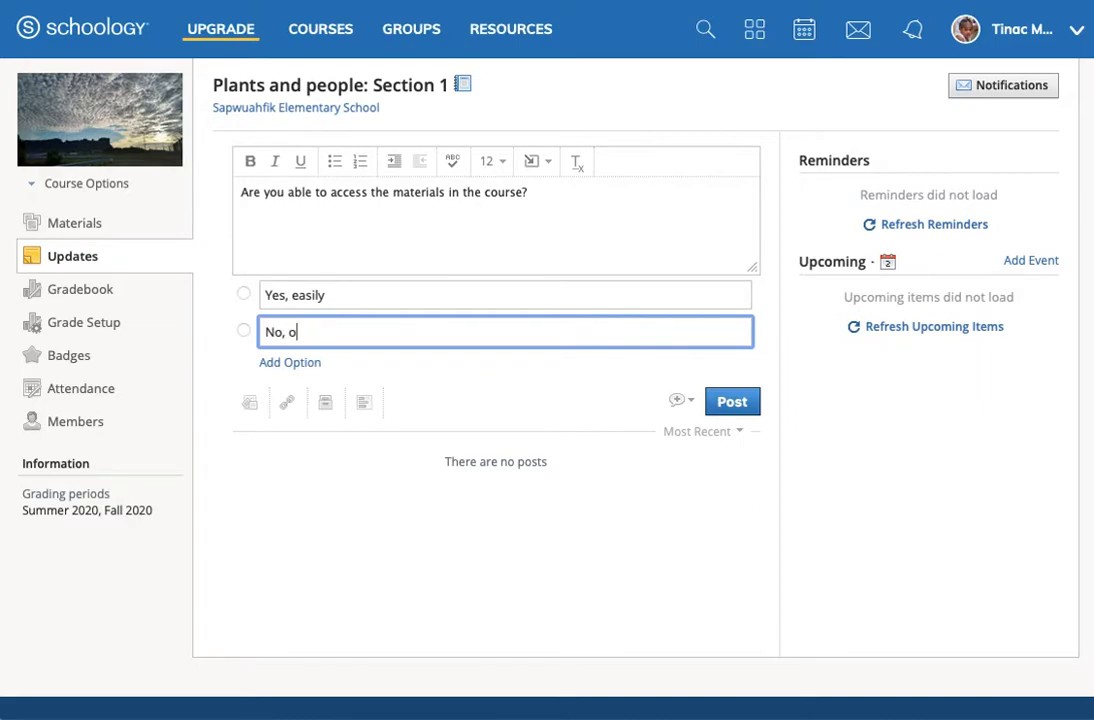
pyautogui.write('nly with diff')
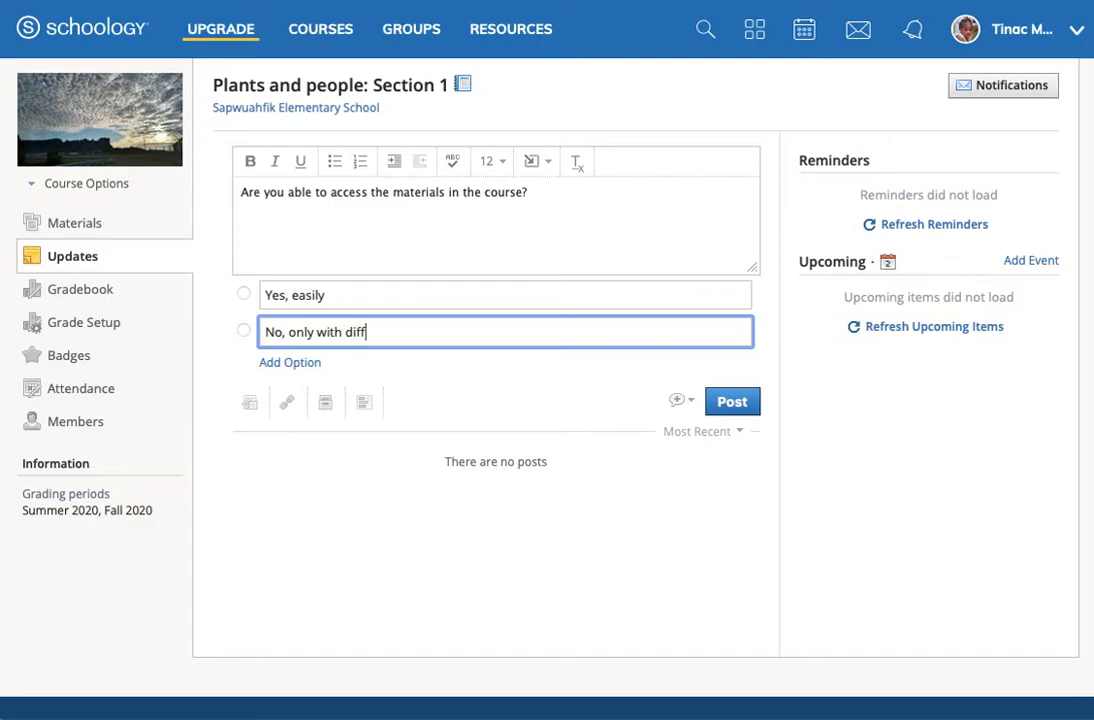
pyautogui.write('iculty')
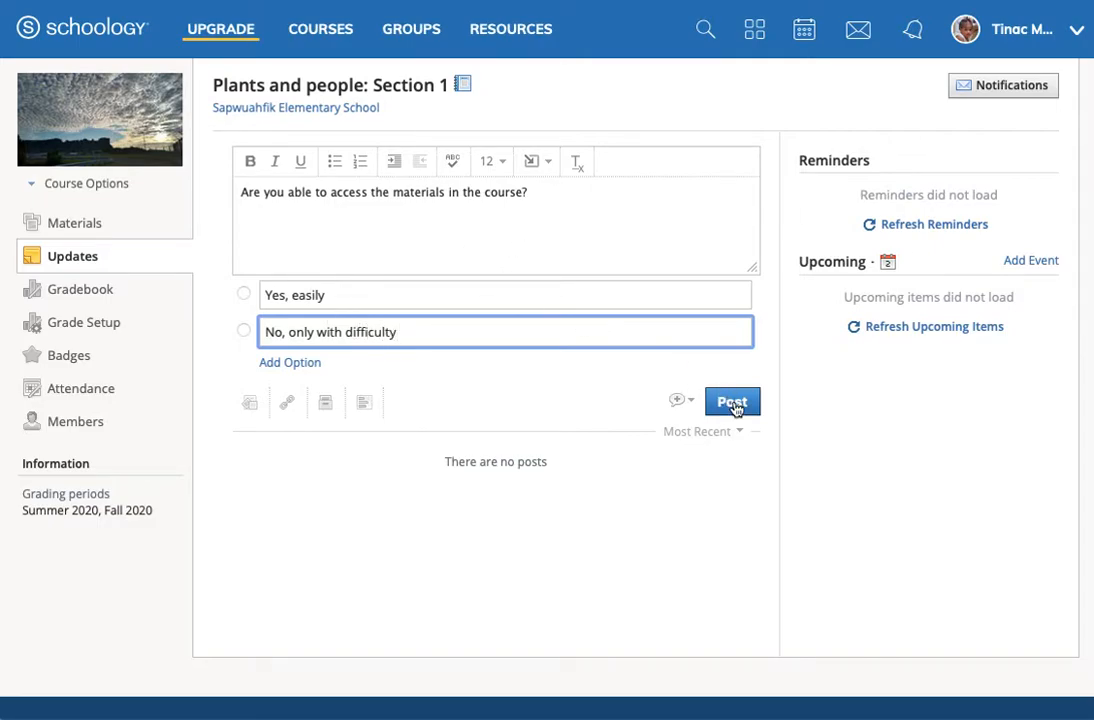
# Post the poll to the course Updates feed.
pyautogui.click(732, 400)
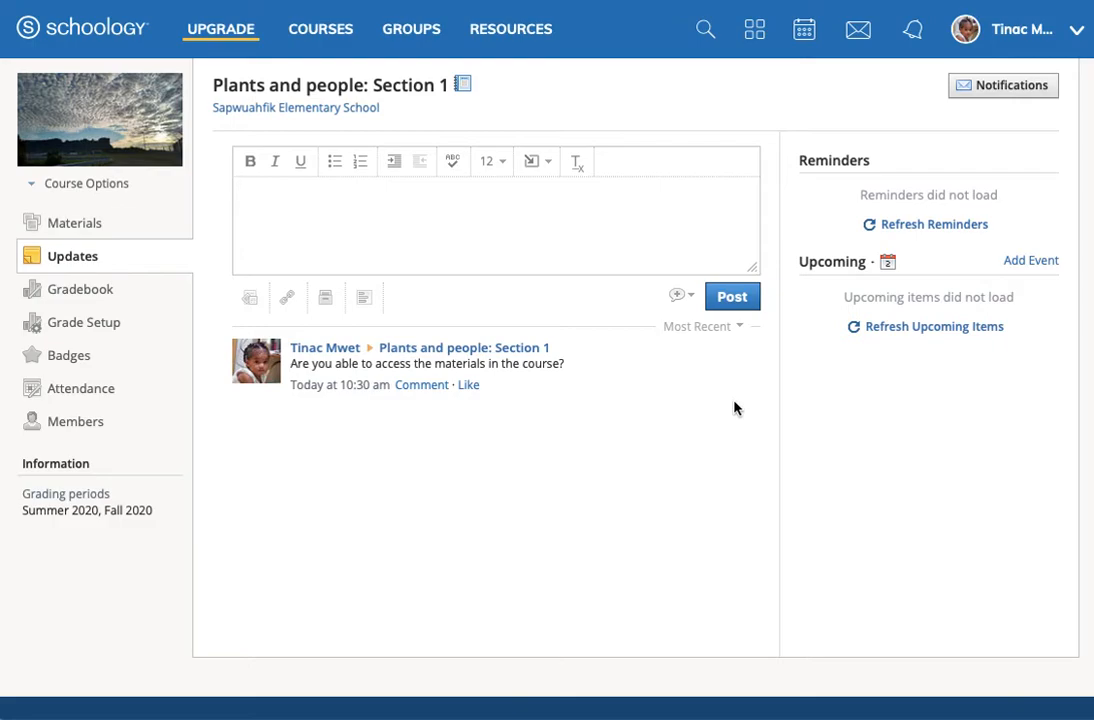
pyautogui.moveTo(504, 442)
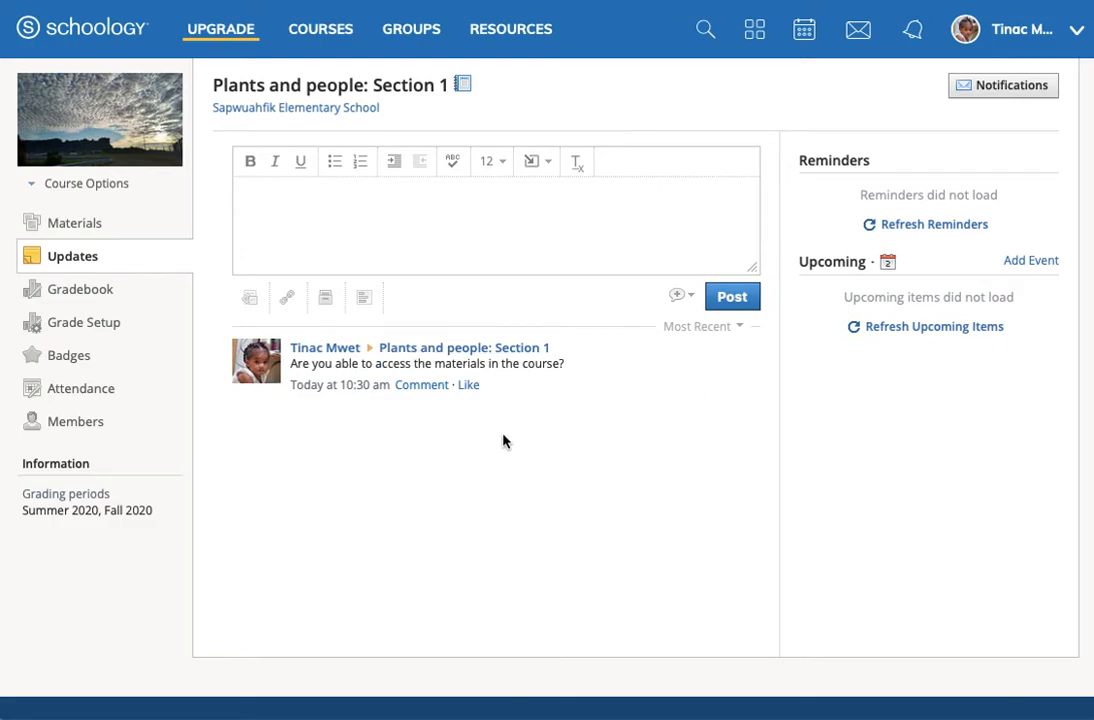
pyautogui.moveTo(378, 410)
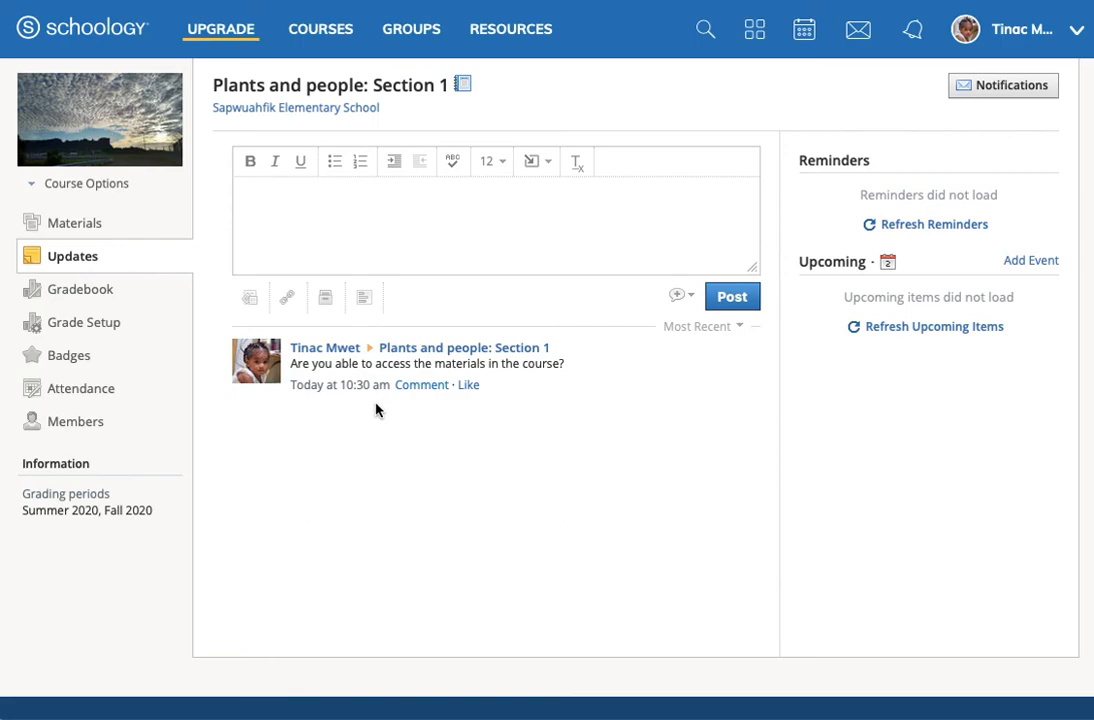